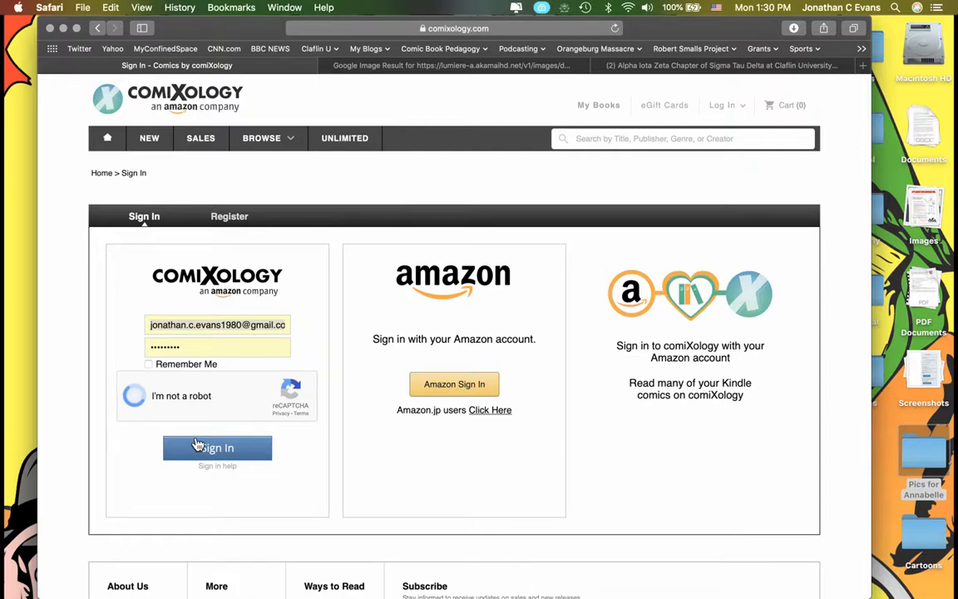
Sign in, pick the Avengers (2012-2015) series from the library and start reading issue #1
{"action": "left_click", "coordinate": [216, 447]}
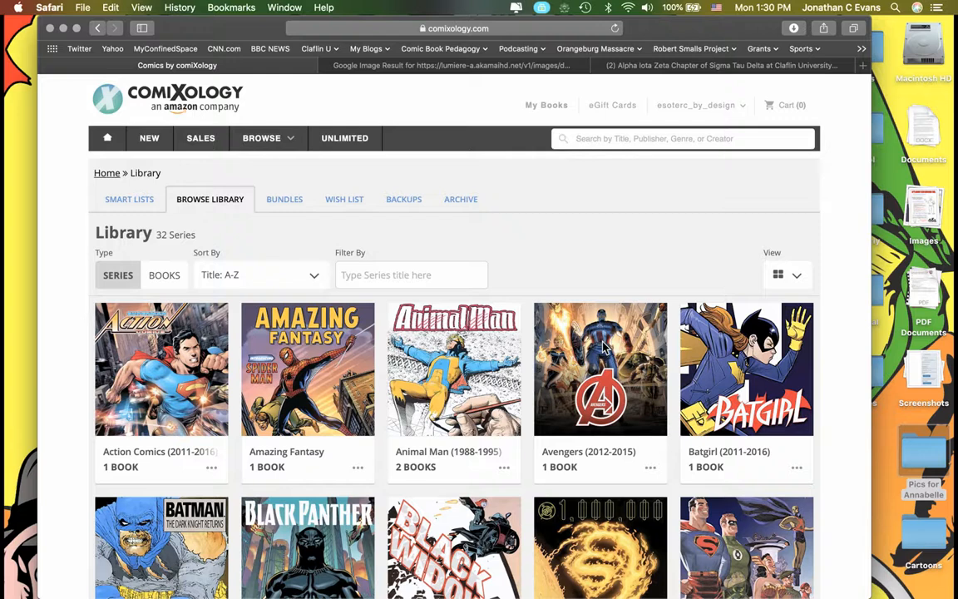
{"action": "left_click", "coordinate": [599, 371]}
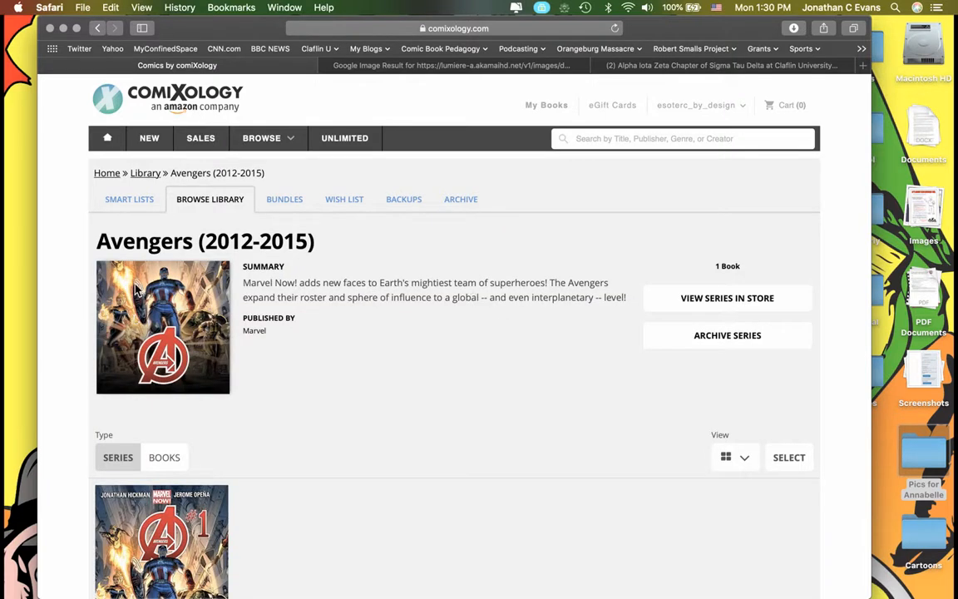
{"action": "scroll", "scroll_direction": "down", "scroll_amount": 3}
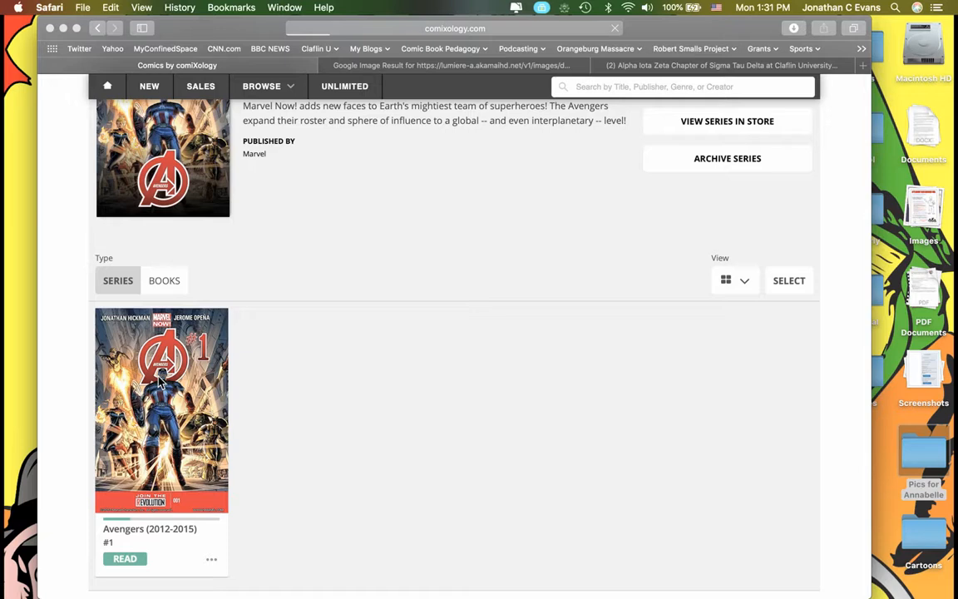
{"action": "left_click", "coordinate": [125, 559]}
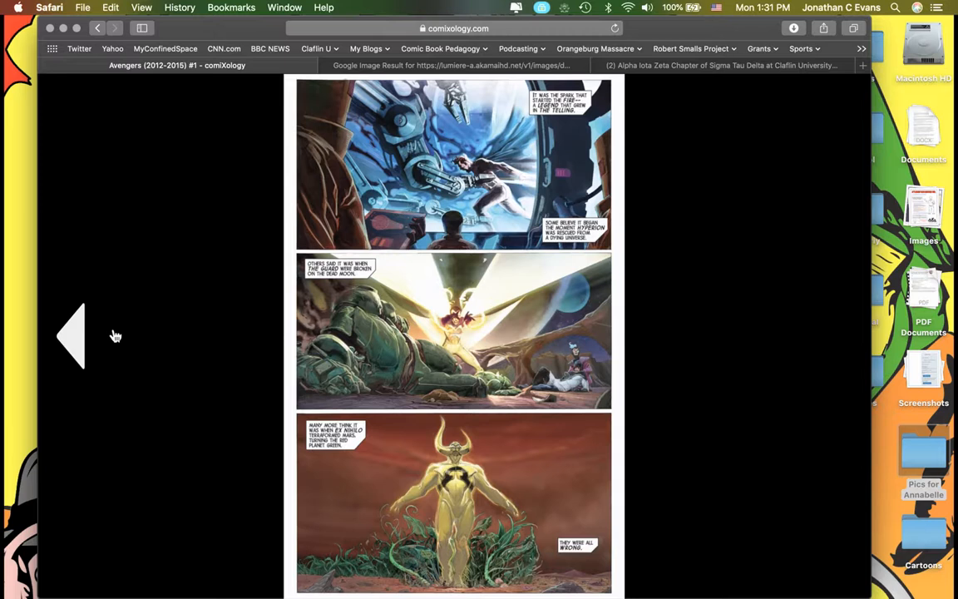
{"action": "mouse_move", "coordinate": [180, 367]}
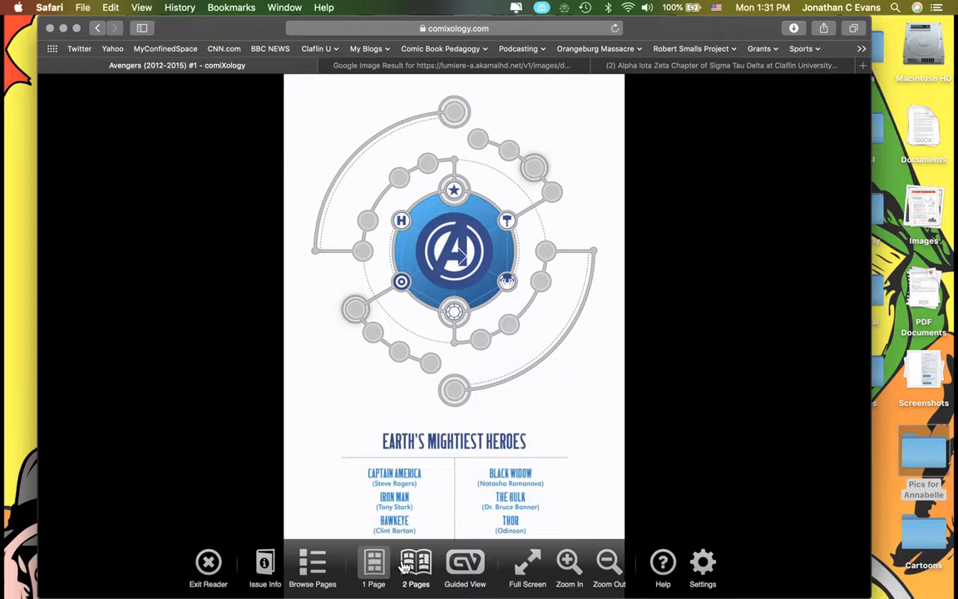
View the comic as a two-page spread filling the whole screen
{"action": "left_click", "coordinate": [415, 562]}
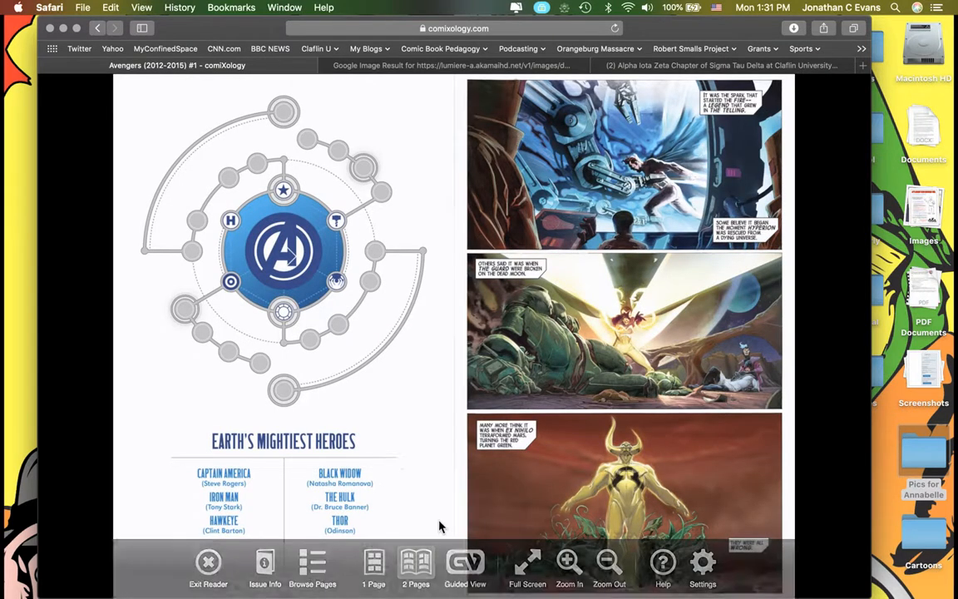
{"action": "mouse_move", "coordinate": [536, 569]}
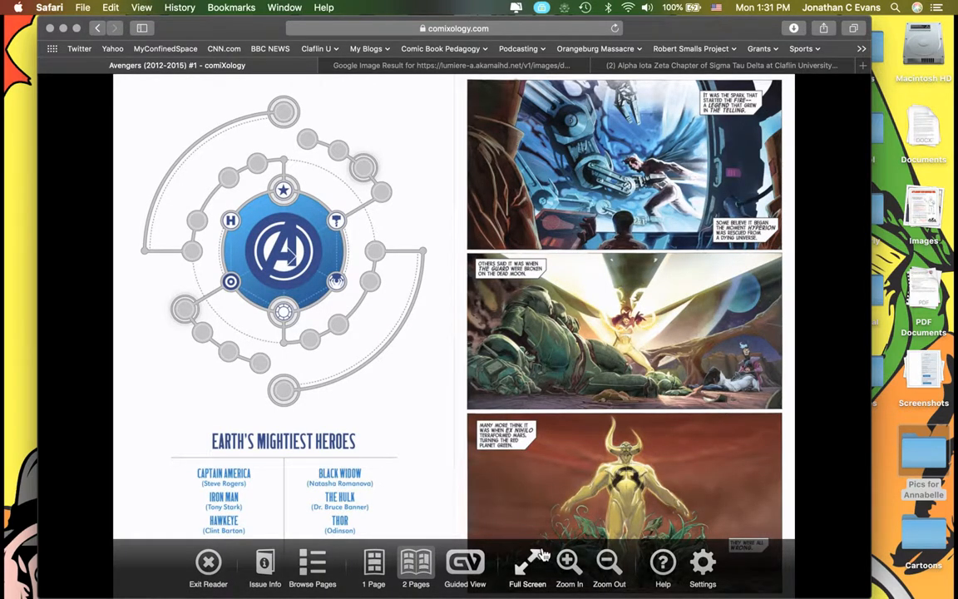
{"action": "left_click", "coordinate": [313, 562]}
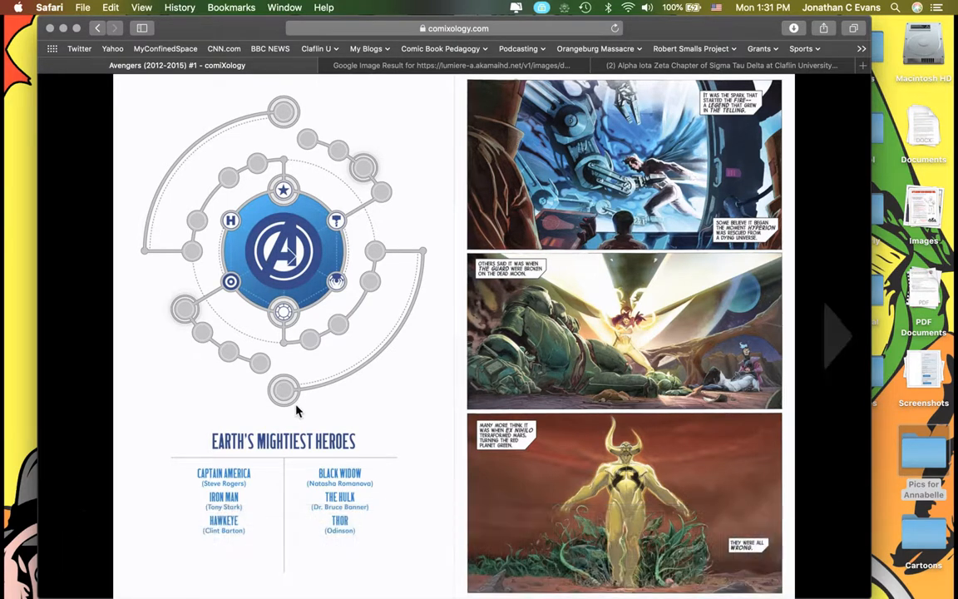
{"action": "mouse_move", "coordinate": [65, 319]}
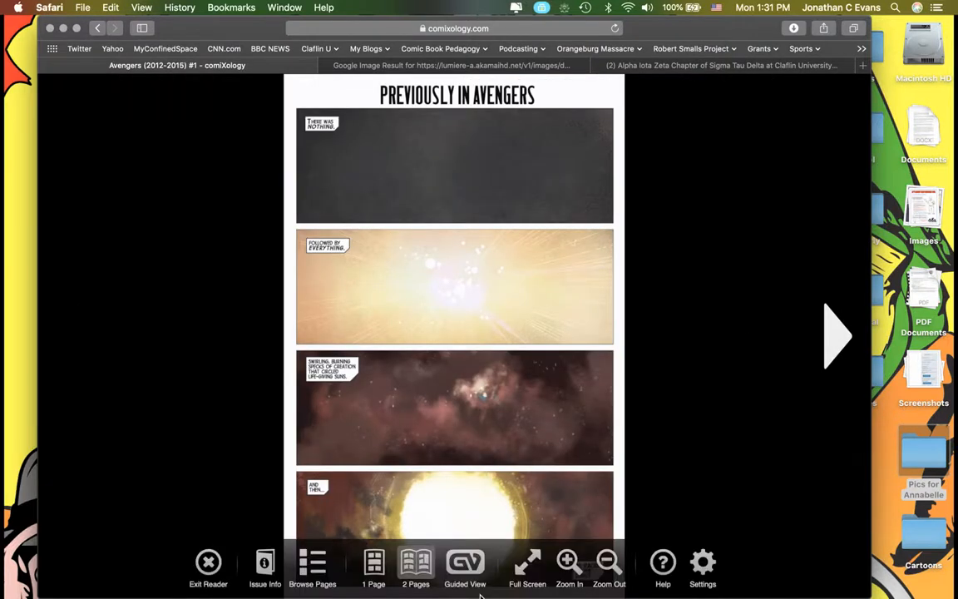
{"action": "left_click", "coordinate": [264, 562]}
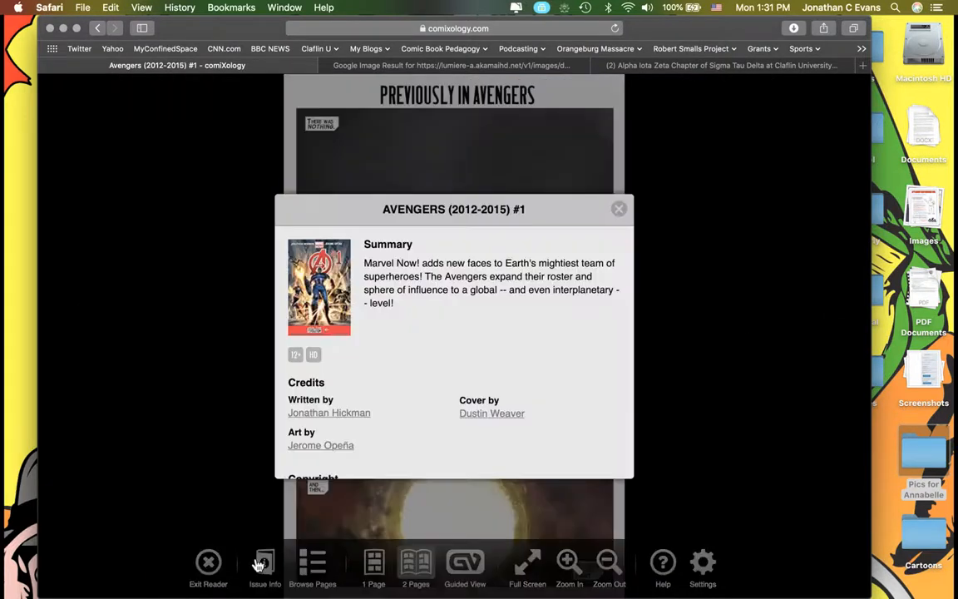
{"action": "mouse_move", "coordinate": [356, 461]}
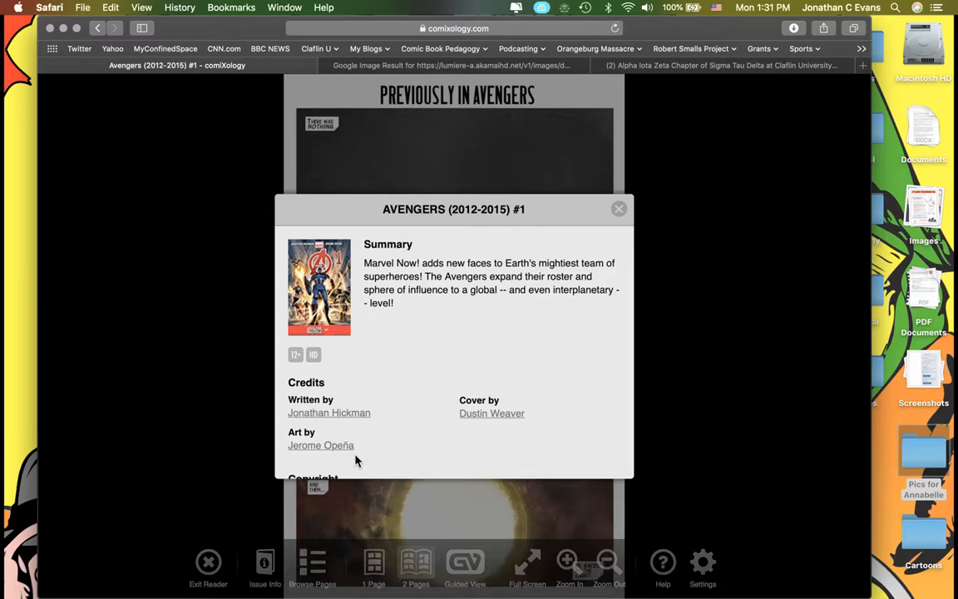
{"action": "mouse_move", "coordinate": [359, 426]}
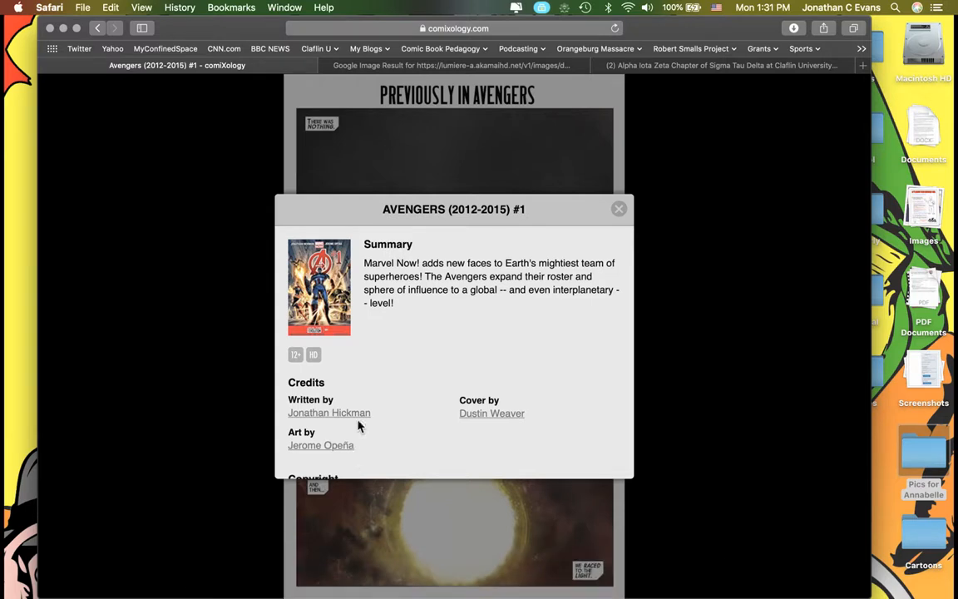
{"action": "scroll", "scroll_direction": "down", "scroll_amount": 3}
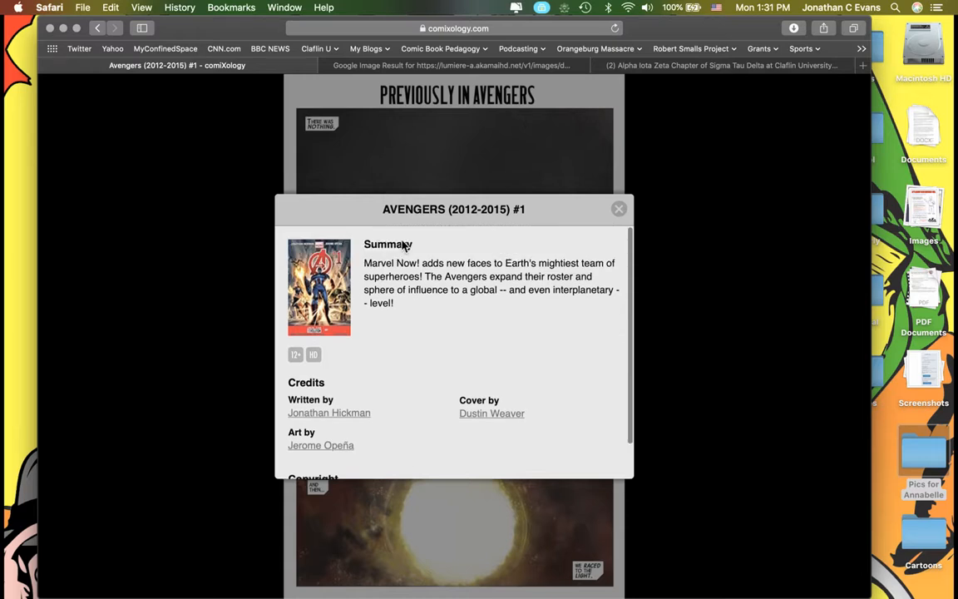
{"action": "scroll", "scroll_direction": "down", "scroll_amount": 3}
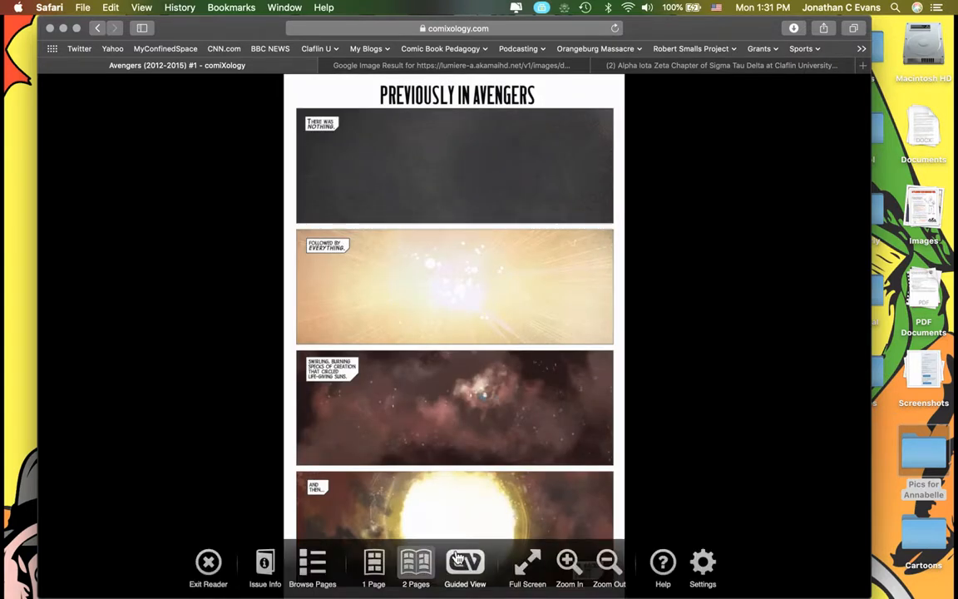
{"action": "mouse_move", "coordinate": [469, 562]}
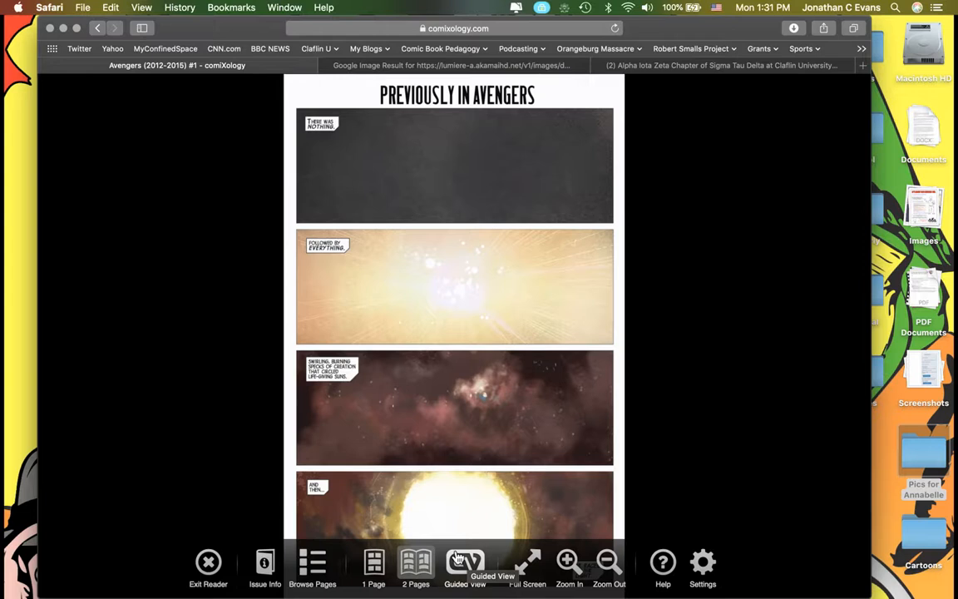
{"action": "mouse_move", "coordinate": [508, 404]}
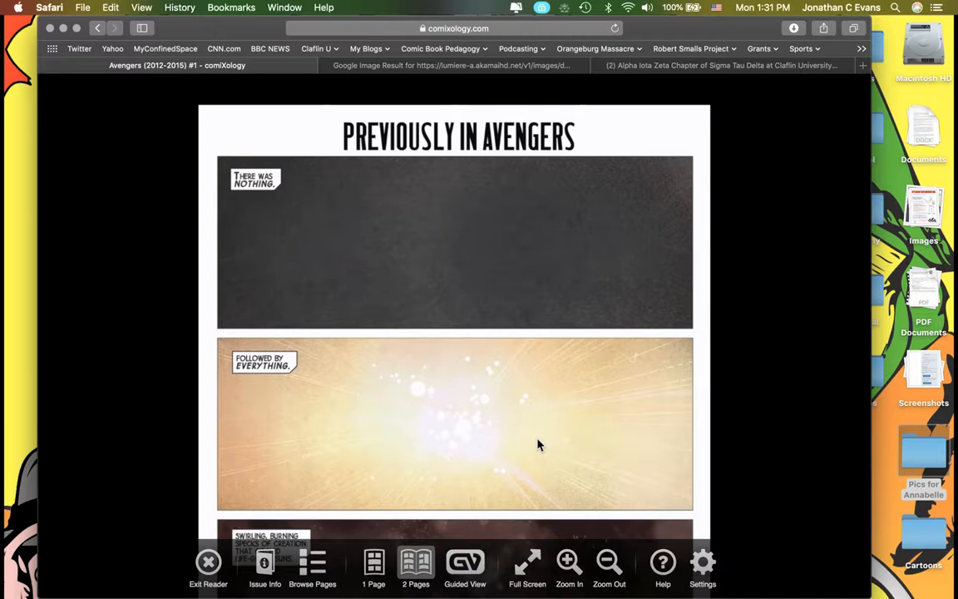
{"action": "scroll", "scroll_direction": "down", "scroll_amount": 3}
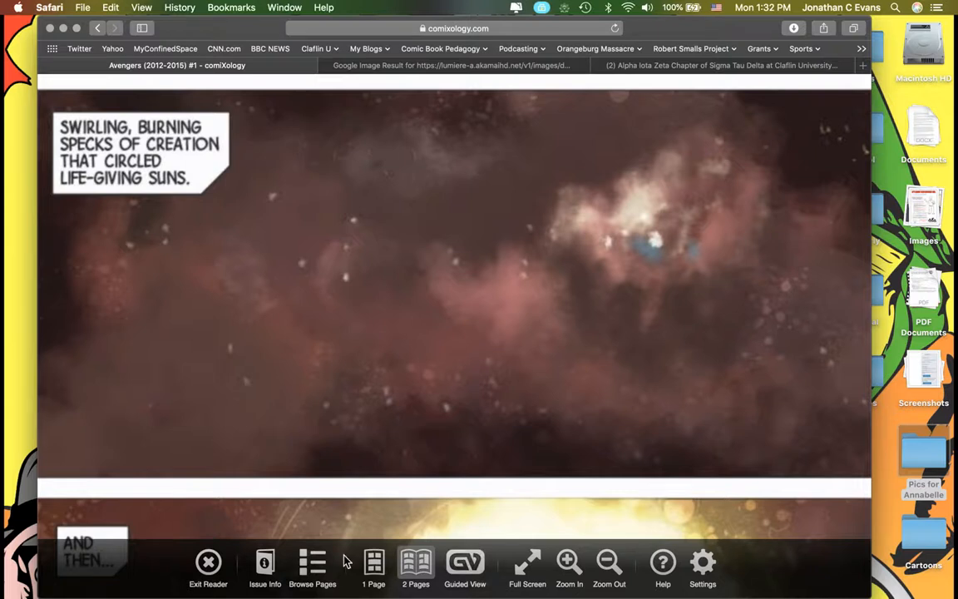
{"action": "mouse_move", "coordinate": [586, 562]}
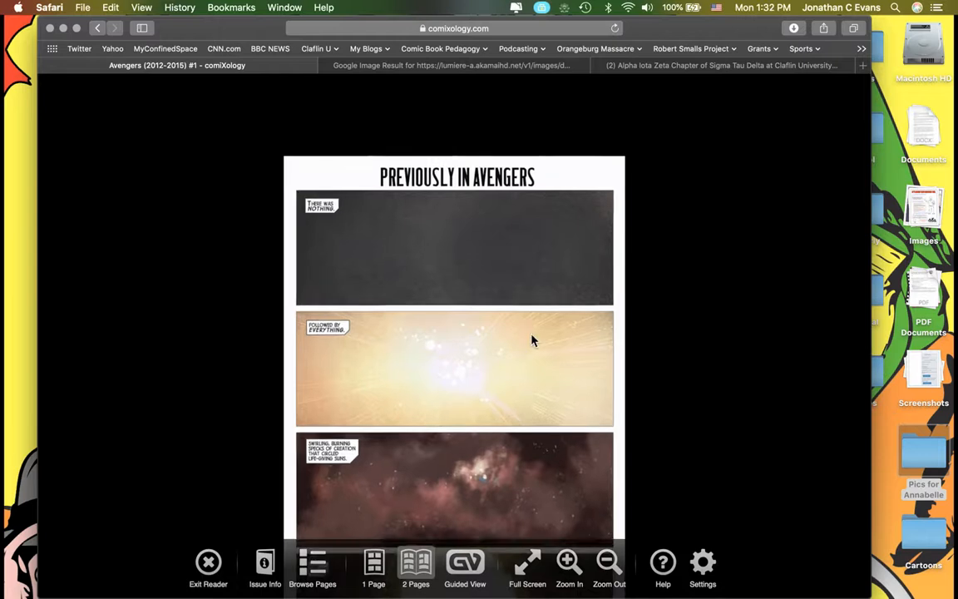
{"action": "scroll", "scroll_direction": "down", "scroll_amount": 3}
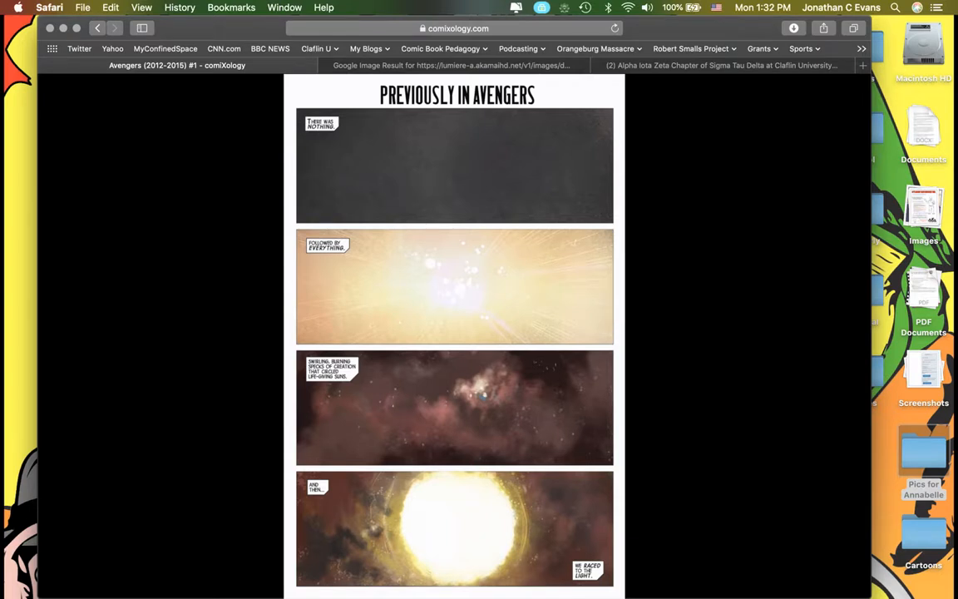
{"action": "mouse_move", "coordinate": [426, 243]}
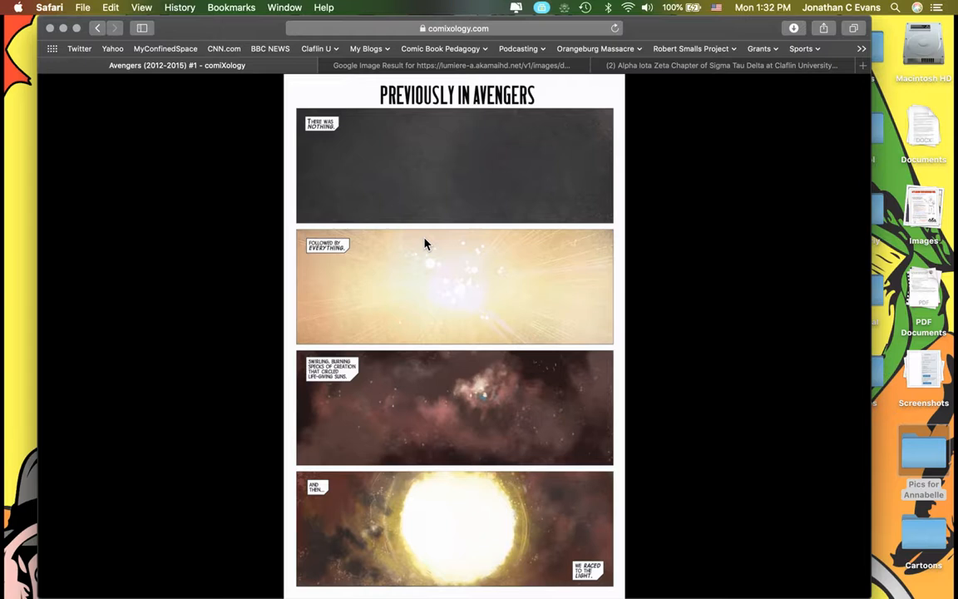